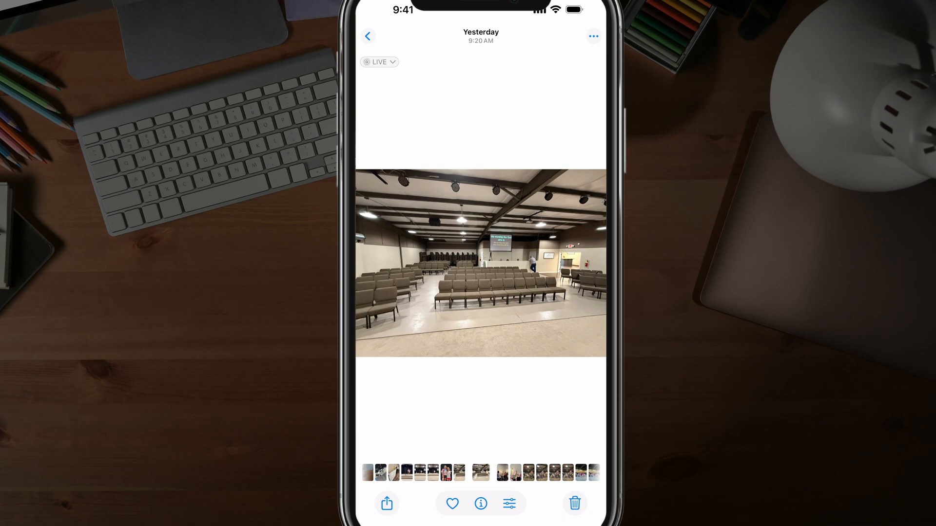
# Hide the empty-auditorium photo from the library using its more-options menu
pyautogui.click(592, 36)
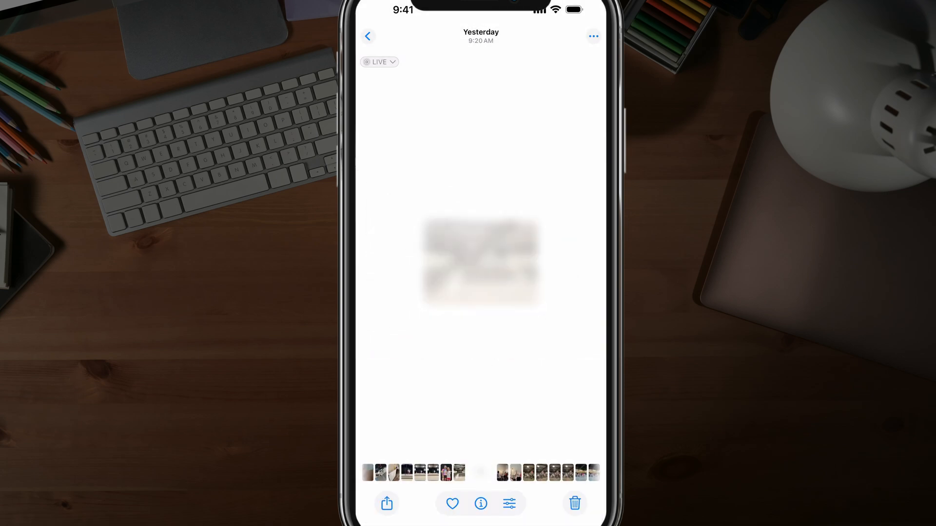
pyautogui.click(367, 36)
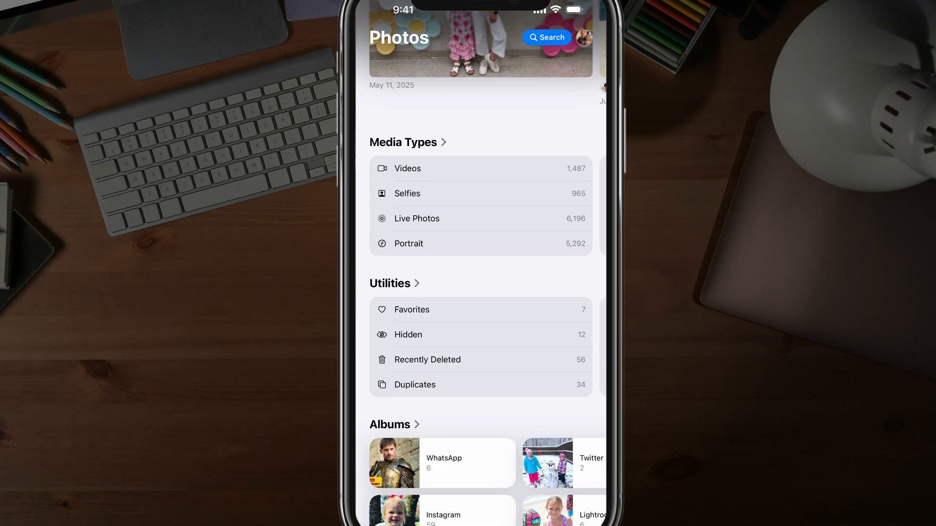
# View the Hidden album's 12 items under Utilities, including the auditorium shot, then leave it
pyautogui.scroll(-3)
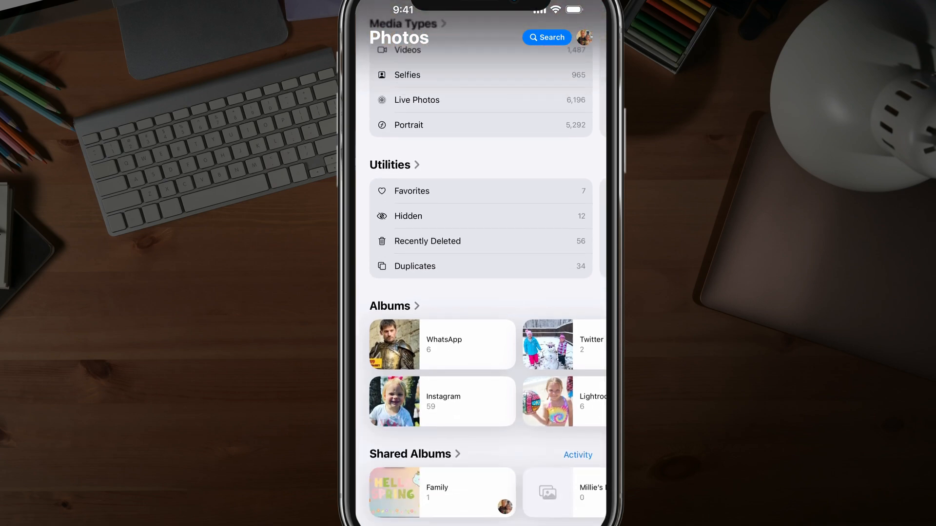
pyautogui.click(408, 217)
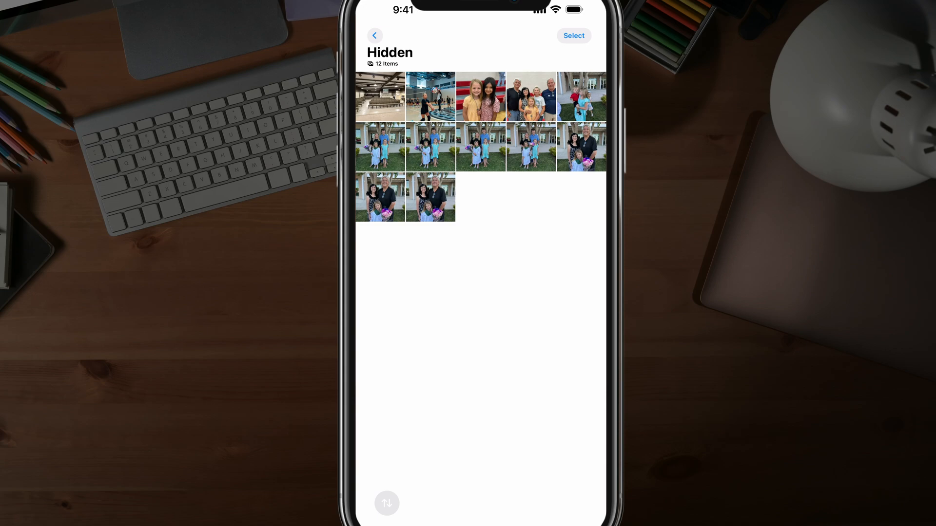
pyautogui.click(375, 35)
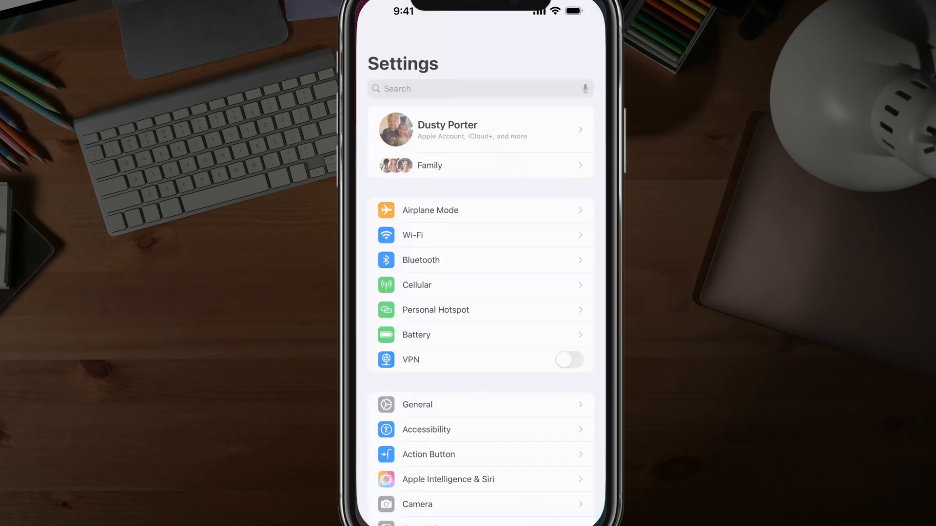
# Find the Photos app's settings under Apps by searching 'Pho'
pyautogui.scroll(-3)
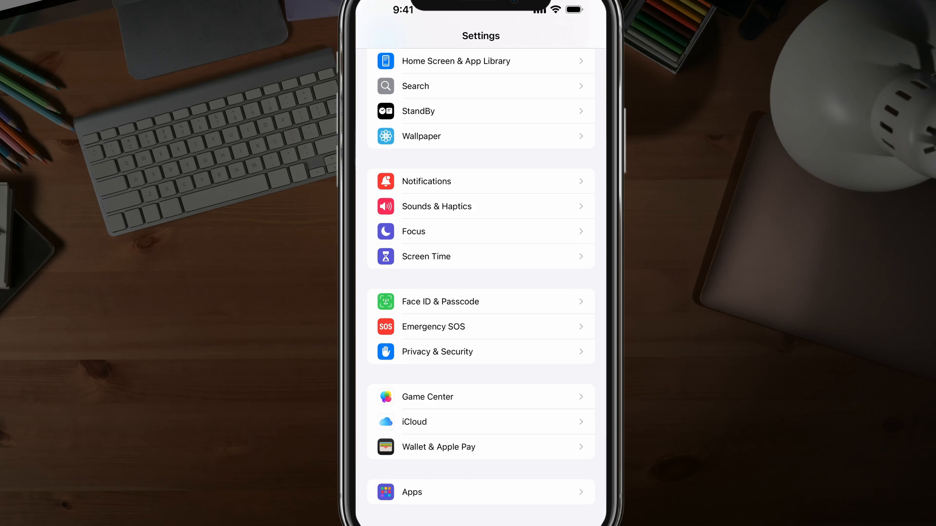
pyautogui.click(481, 492)
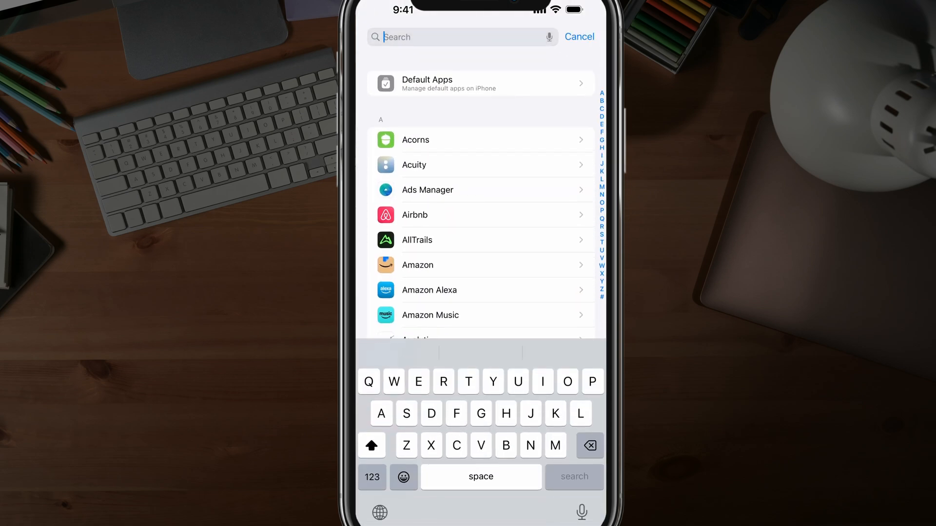
pyautogui.write('Pho')
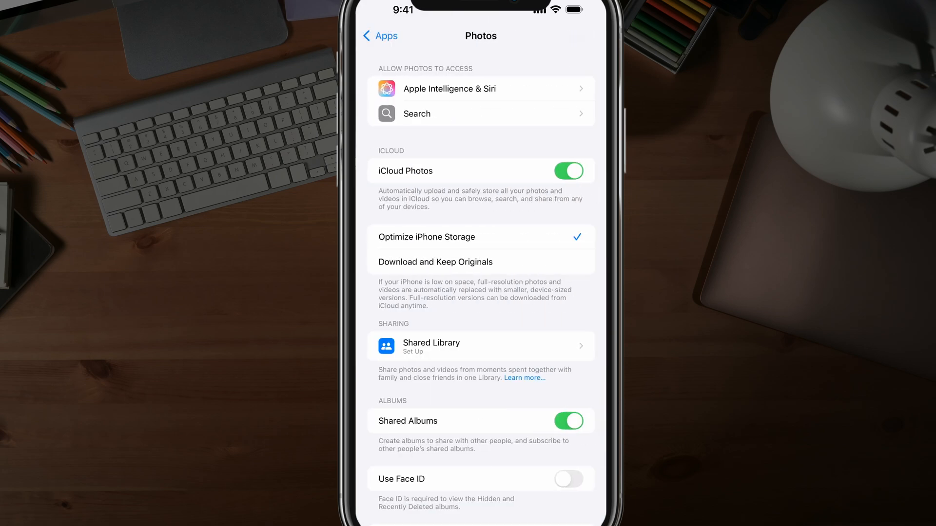
# Turn on Use Face ID so Hidden and Recently Deleted albums are locked
pyautogui.scroll(-3)
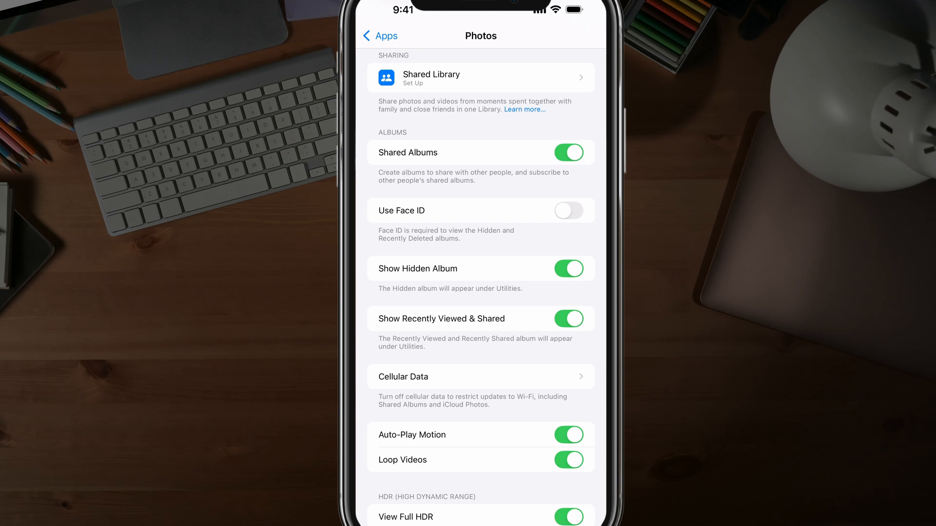
pyautogui.click(567, 211)
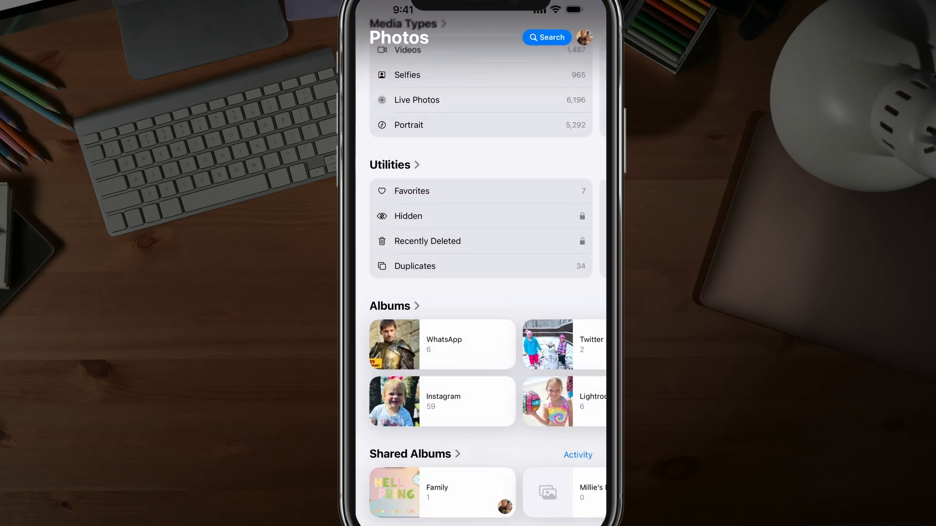
# Attempt to view the Hidden album, triggering the Face ID prompt via View Album
pyautogui.click(408, 216)
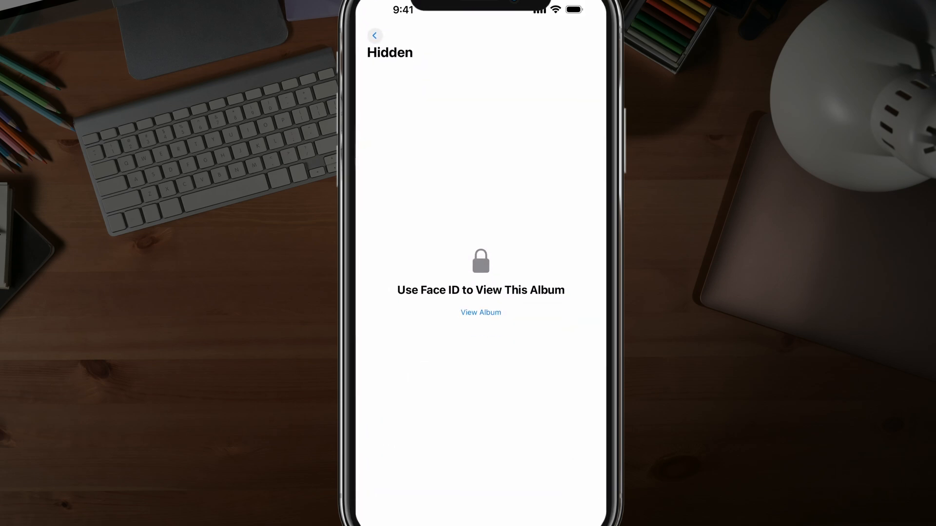
pyautogui.click(480, 312)
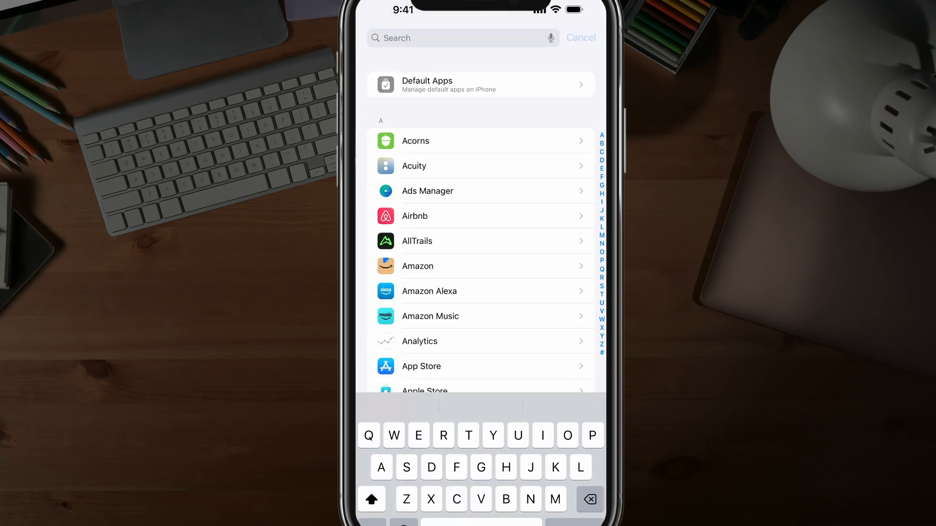
# Go to Face ID & Passcode in Settings and begin entering the device passcode
pyautogui.click(579, 38)
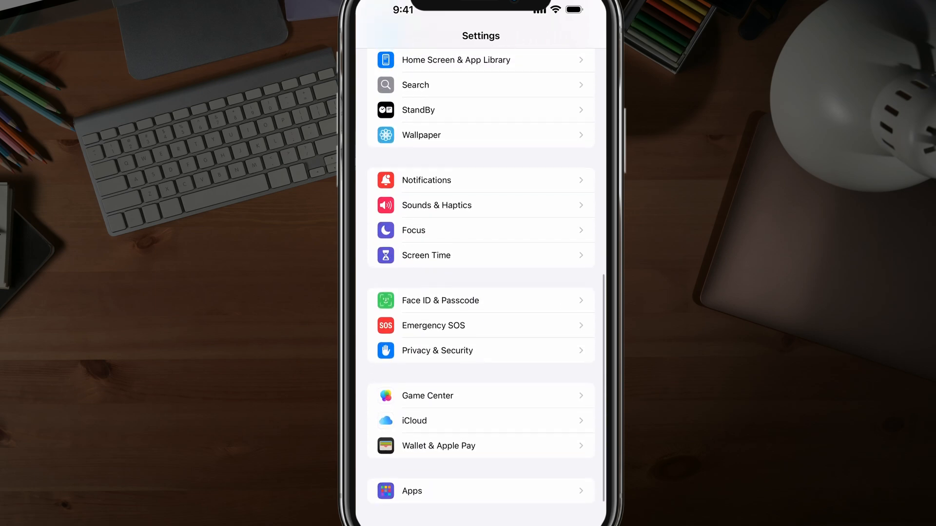
pyautogui.click(481, 301)
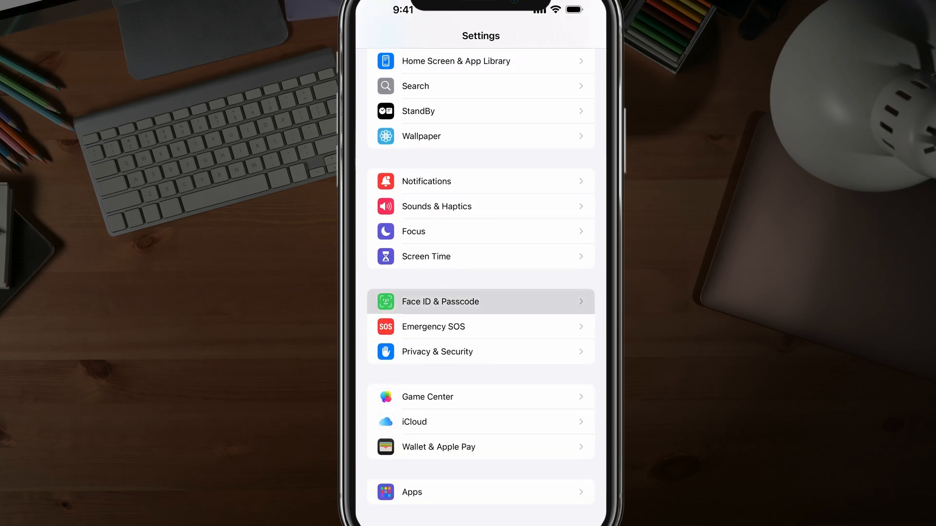
pyautogui.click(480, 301)
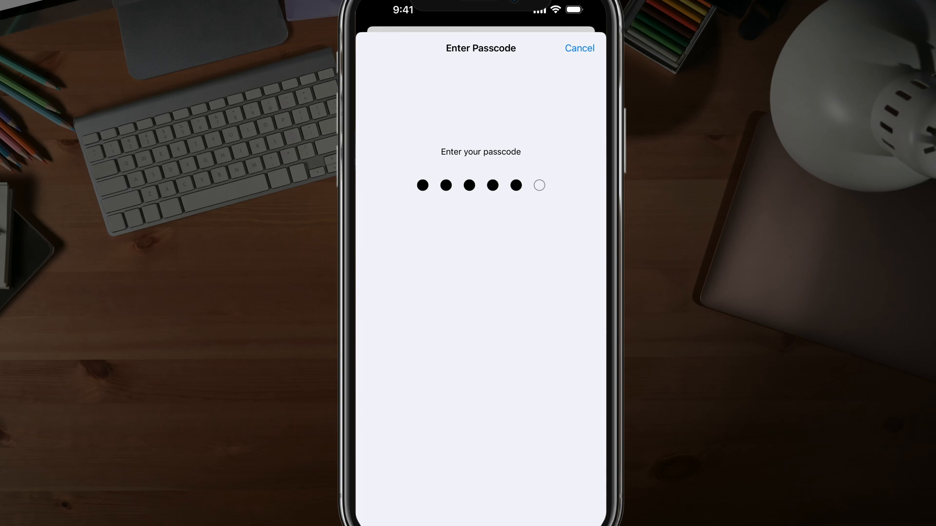